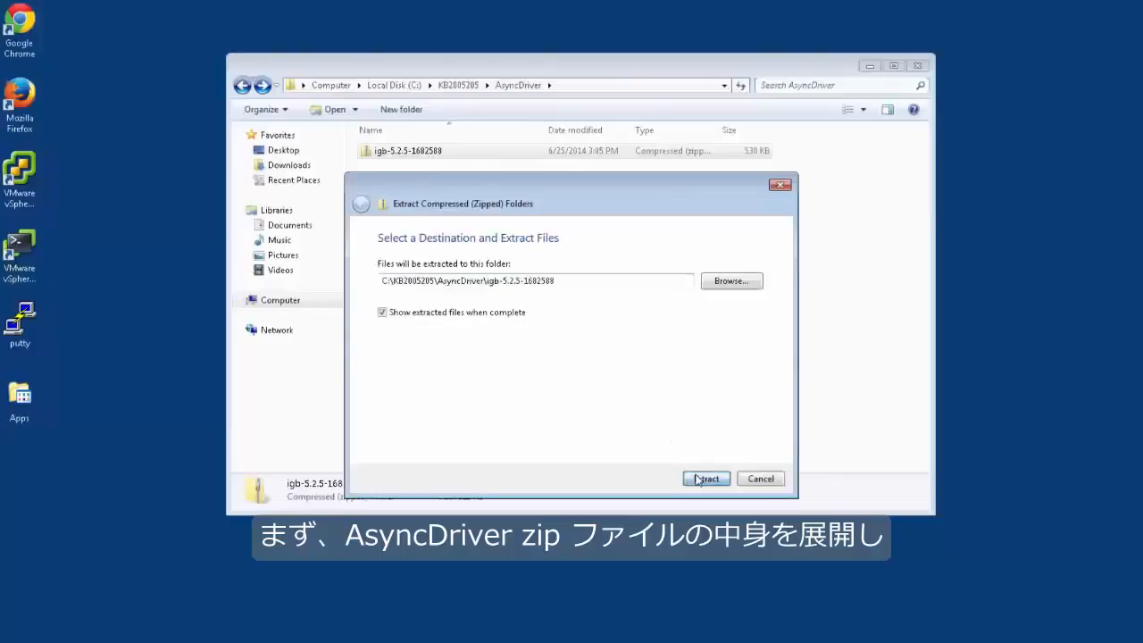
- Extract the AsyncDriver igb zip and locate the igb-5.2.5-1682588 offline bundle
click(704, 478)
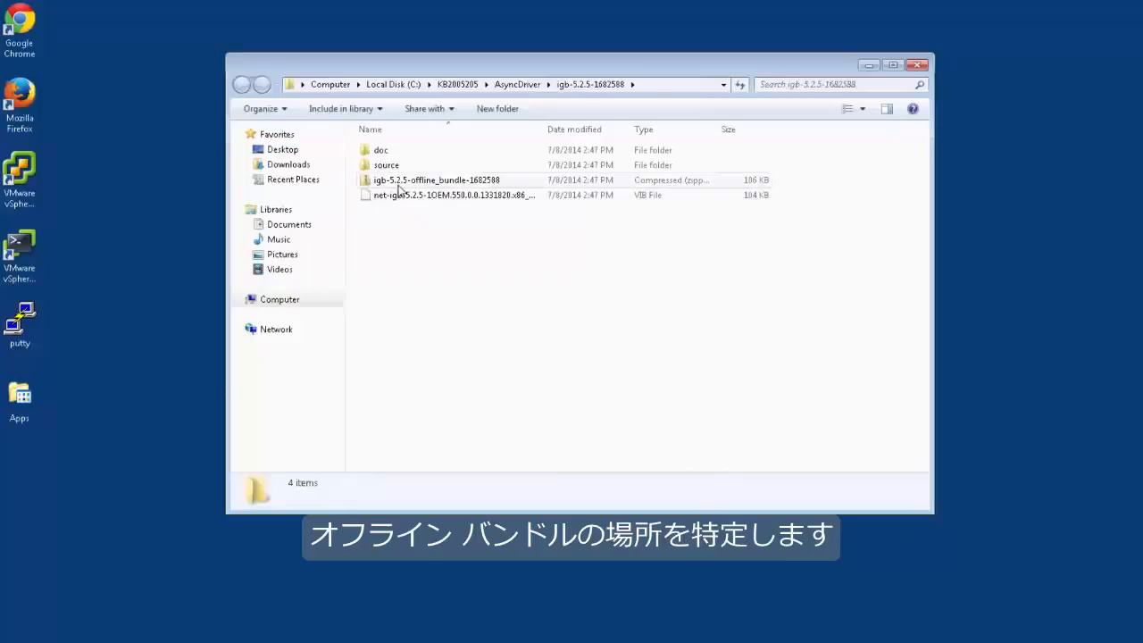
click(438, 179)
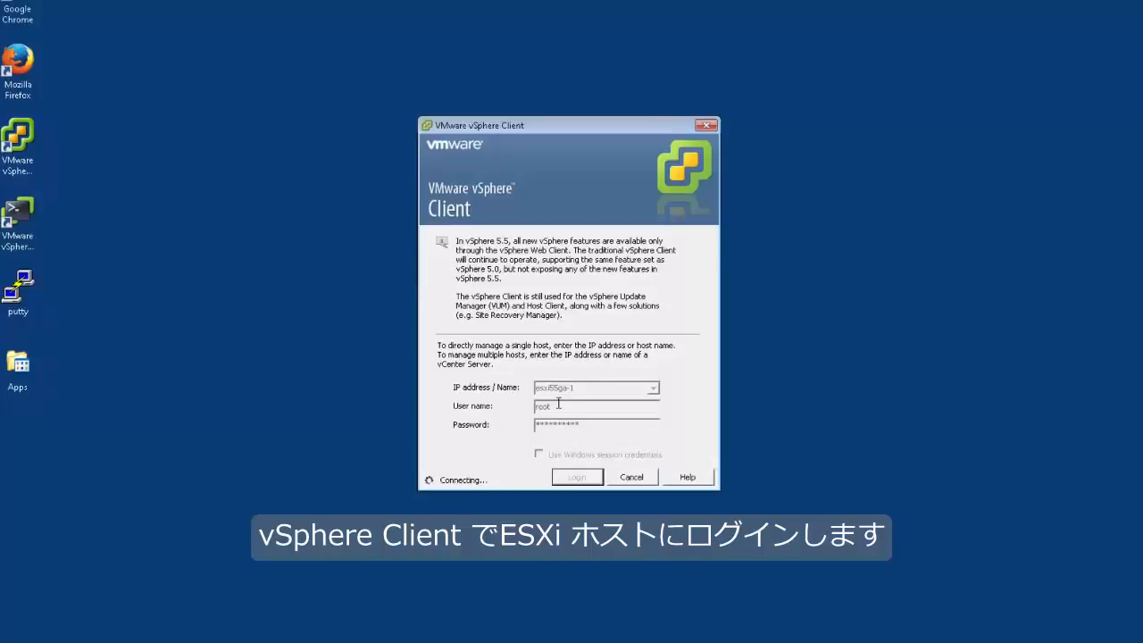
- Log in to the ESXi host and upload the igb-5.2.5 folder to the datastore, allowing overwrite
click(576, 475)
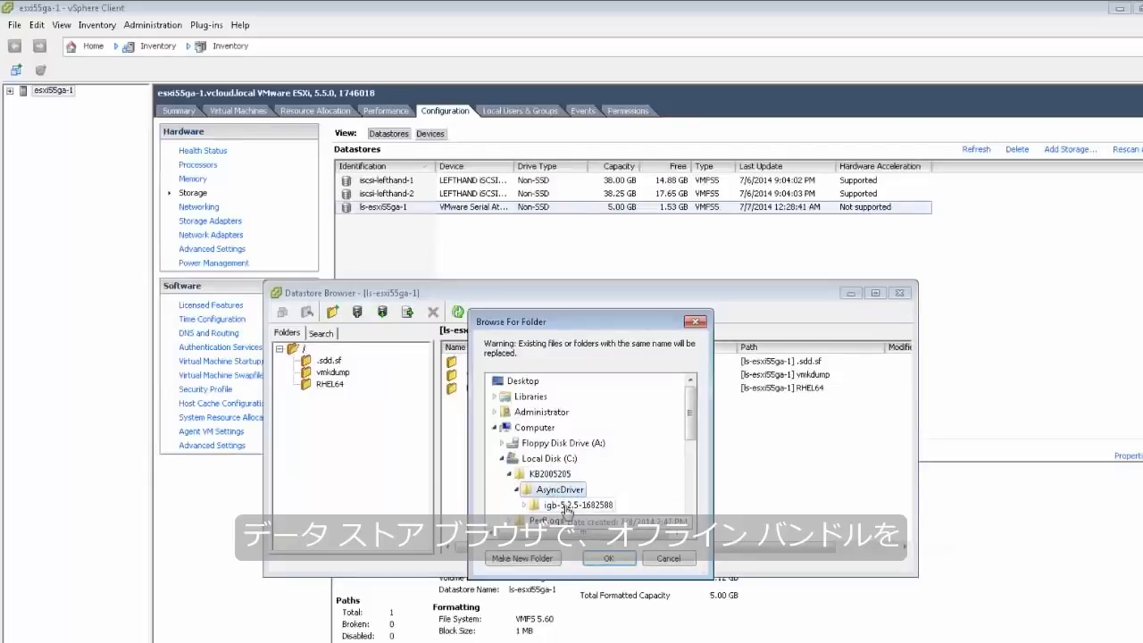
click(607, 557)
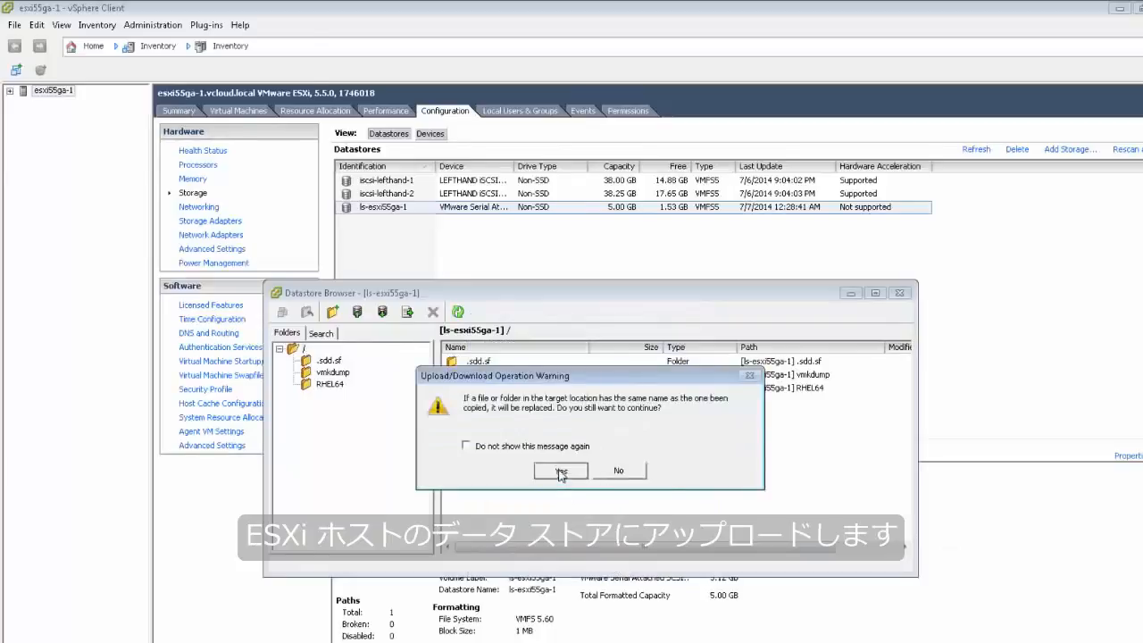
click(561, 472)
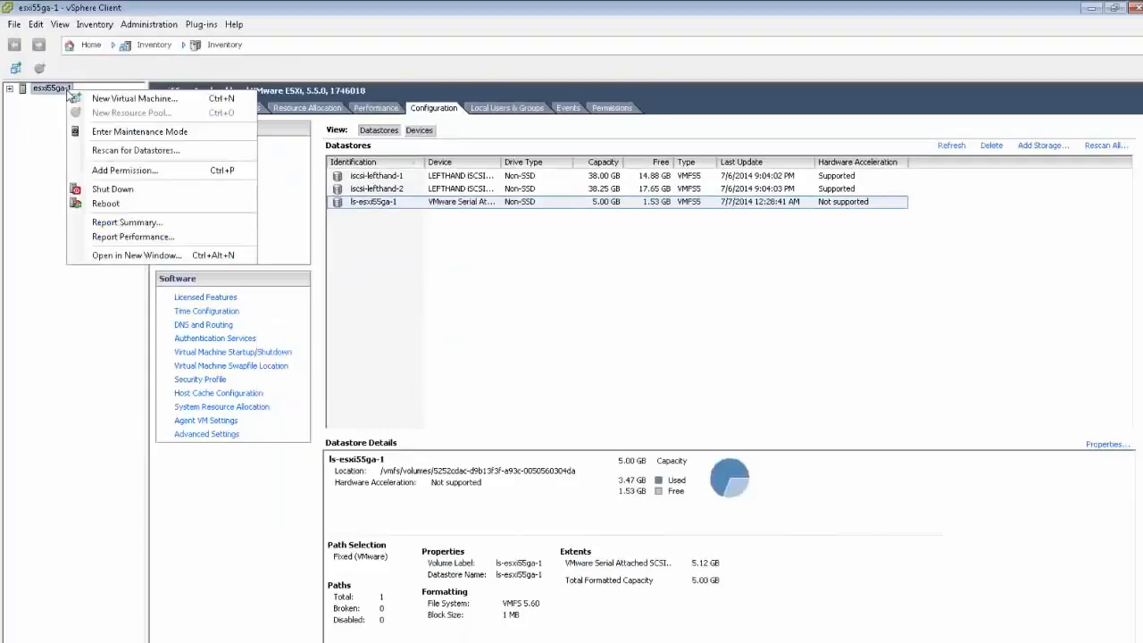
mouse_move(139, 132)
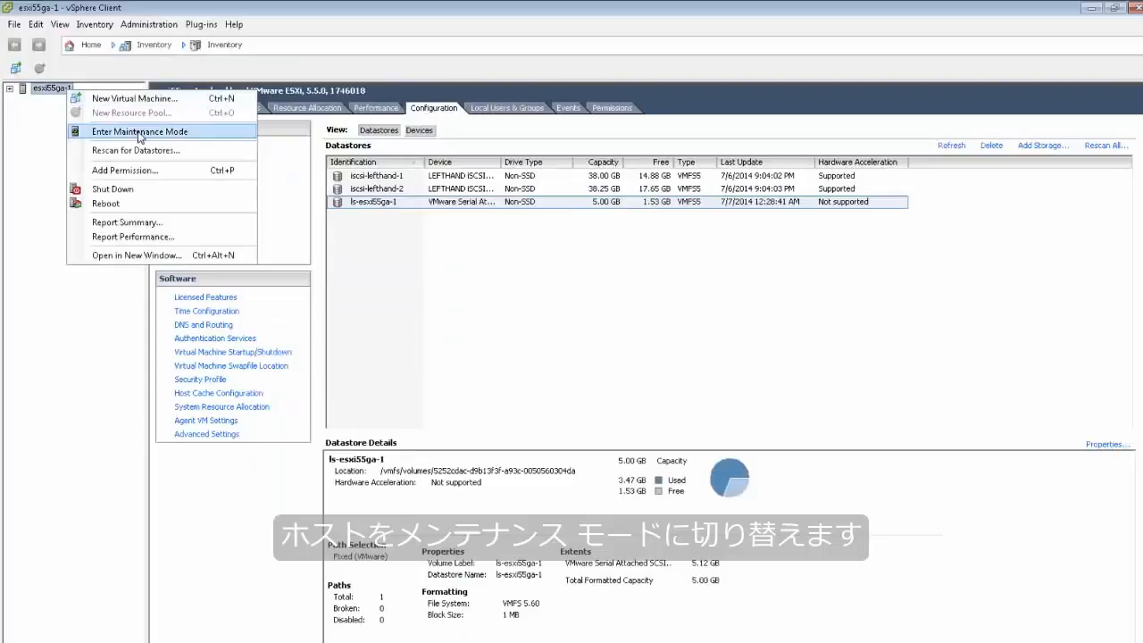
- Enter maintenance mode on the ESXi host and confirm
click(139, 132)
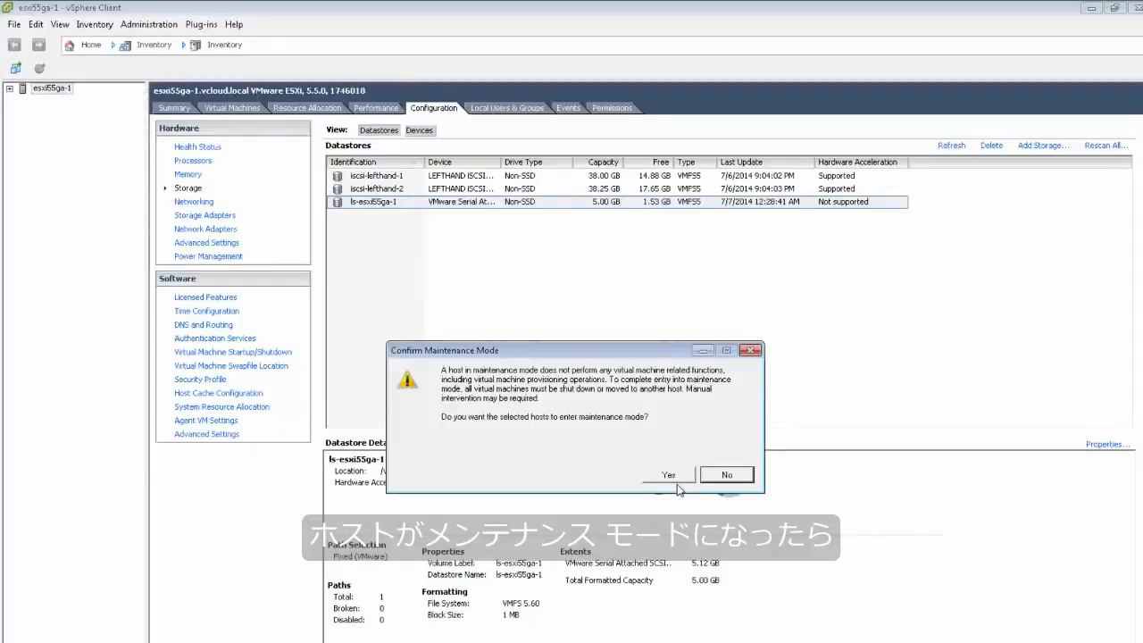
click(668, 475)
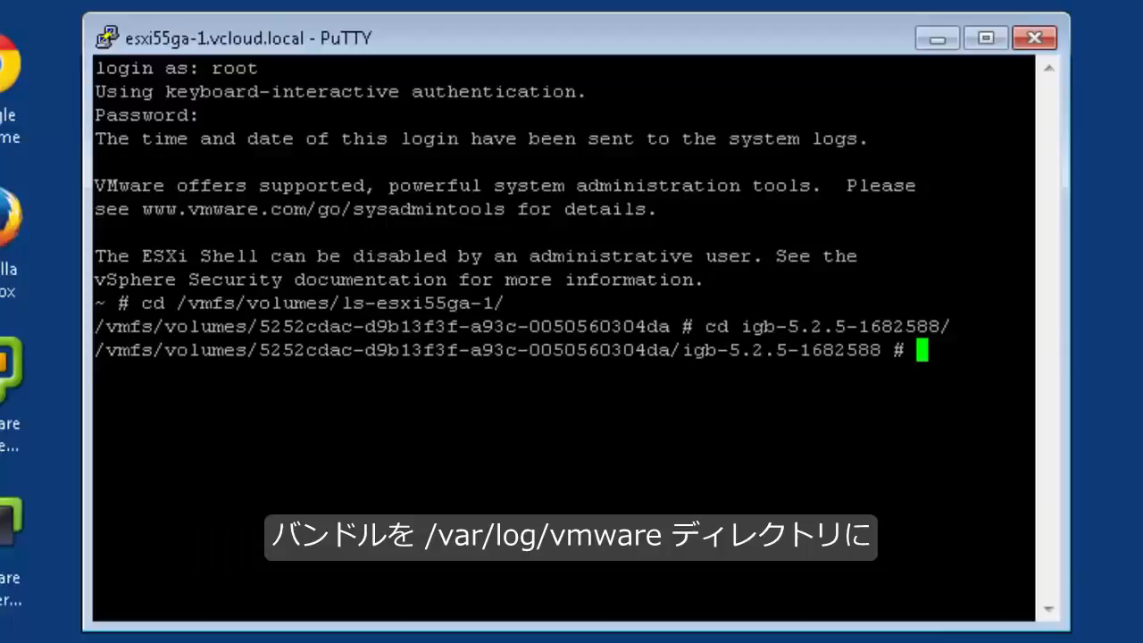
- Copy igb-5.2.5-offline_bundle-1682588.zip to /var/log/vmware and run esxcli software vib install -d on it
text(ls)
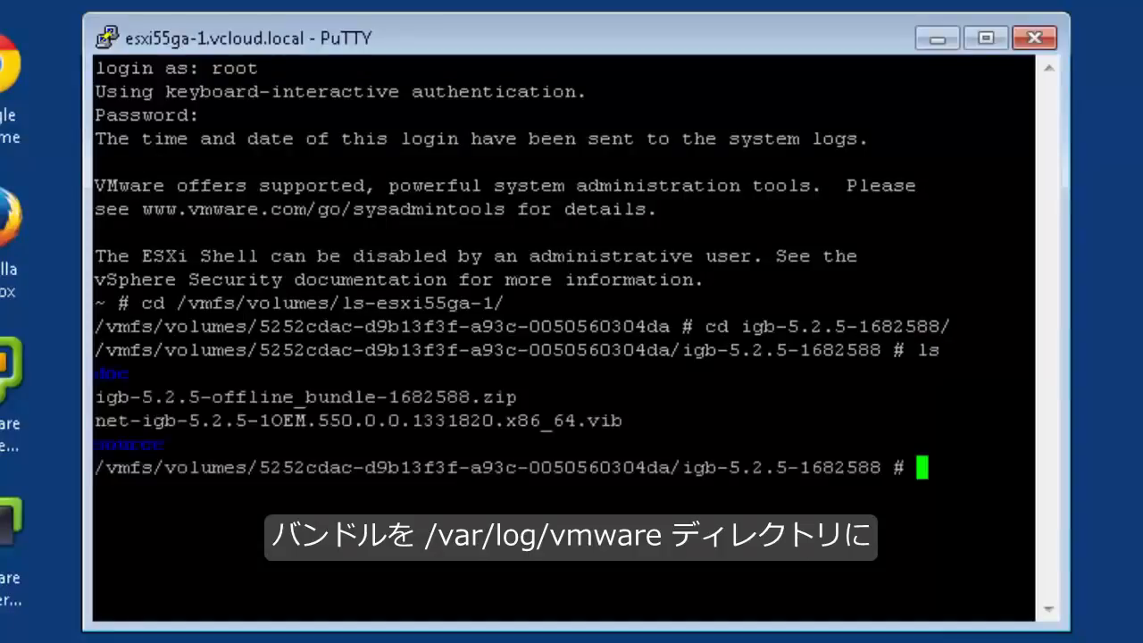
text(cp igb-5.2.5-offline_bundle-1682588.zip /var/log/vmware)
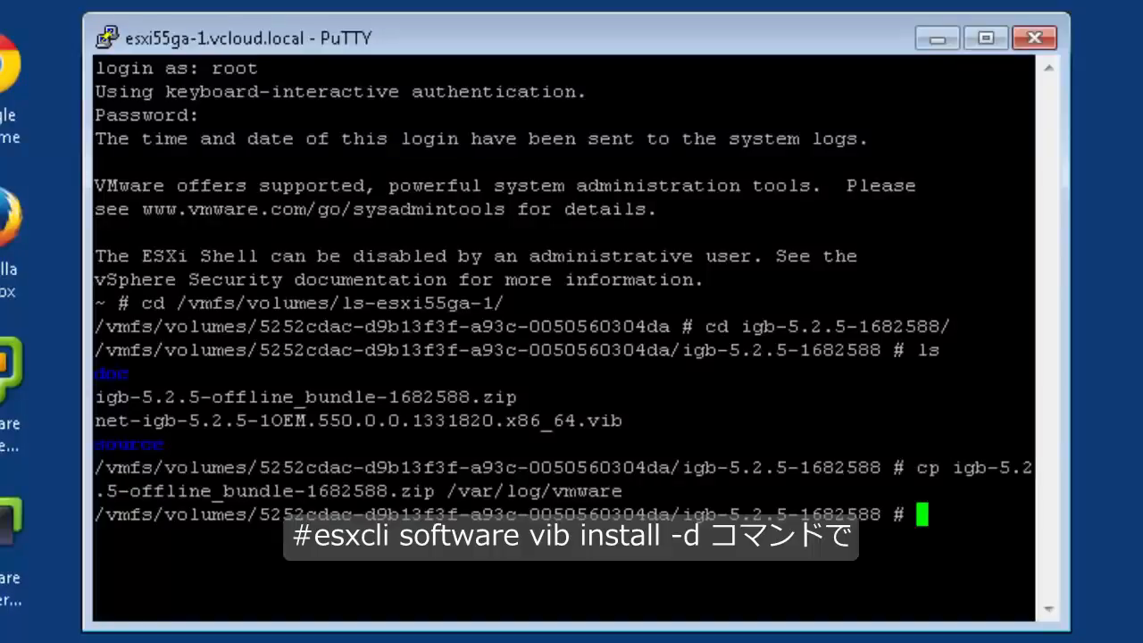
text(esxcli software vib install -d /var/log/vmware/igb-5.2.5-offline_bundle-1682588.zip)
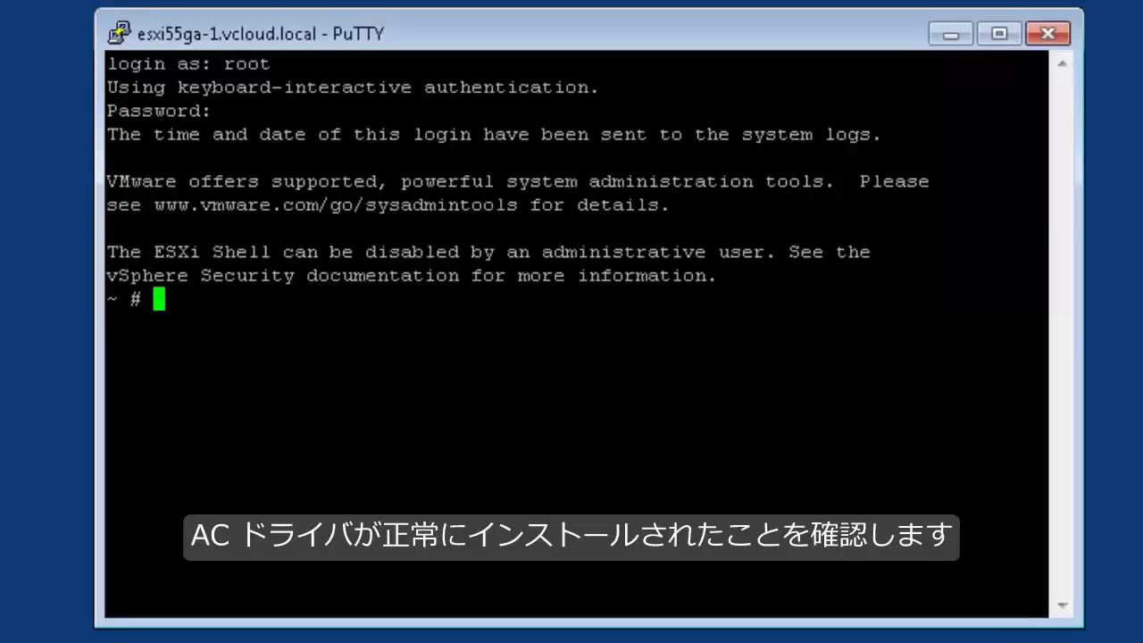
- Run esxcli software vib list | grep -i net-igb to check the installed driver
text(e)
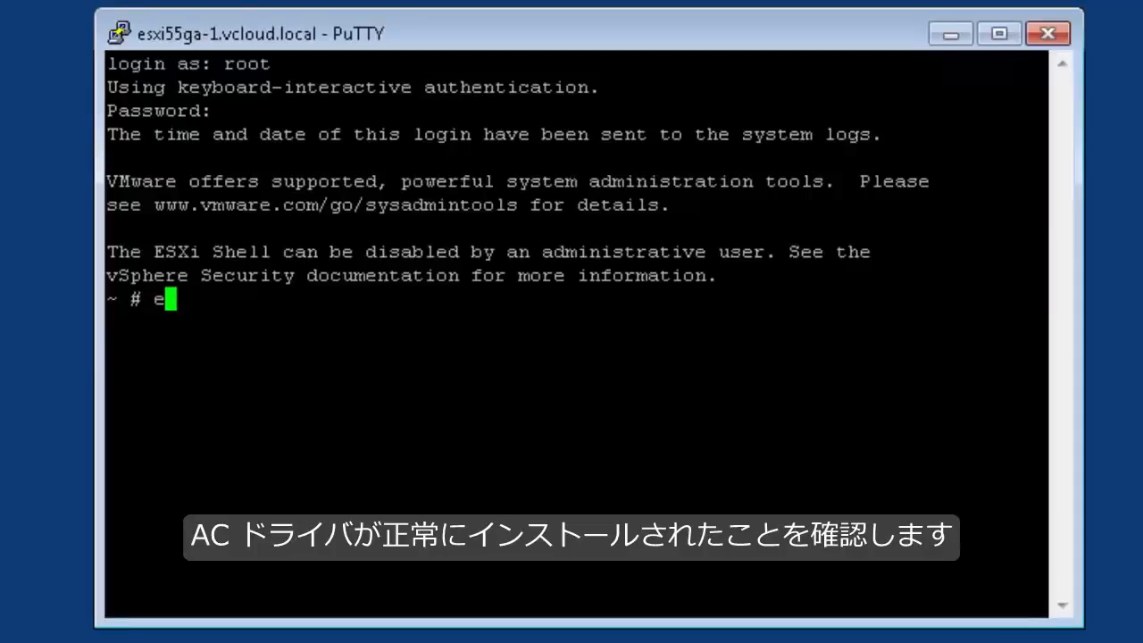
text(sxcli soft)
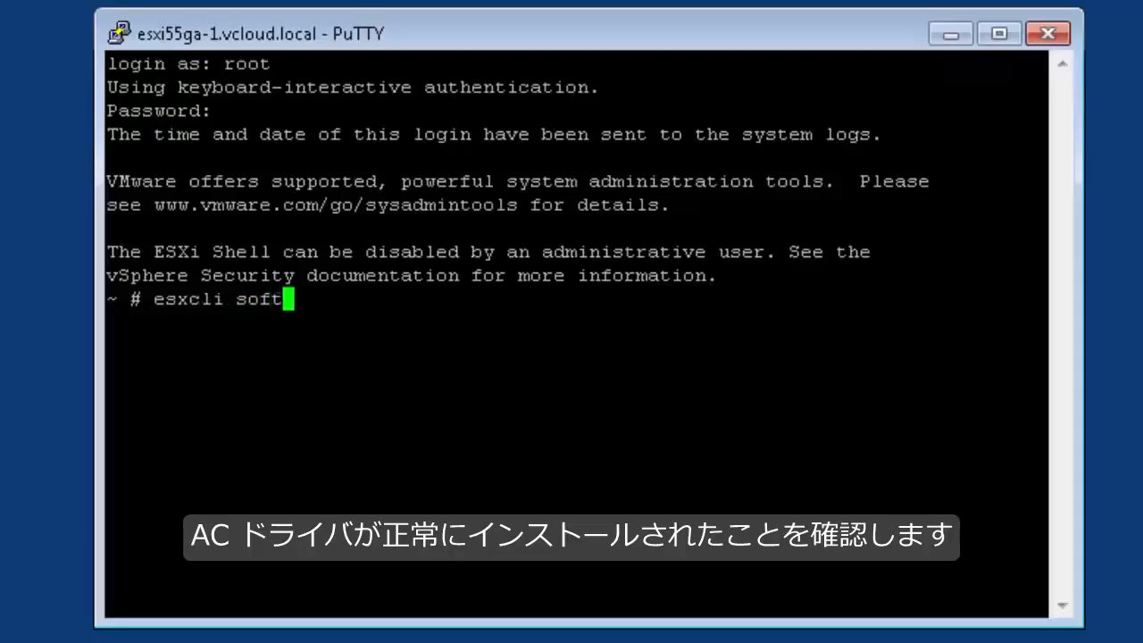
text(ware vib list)
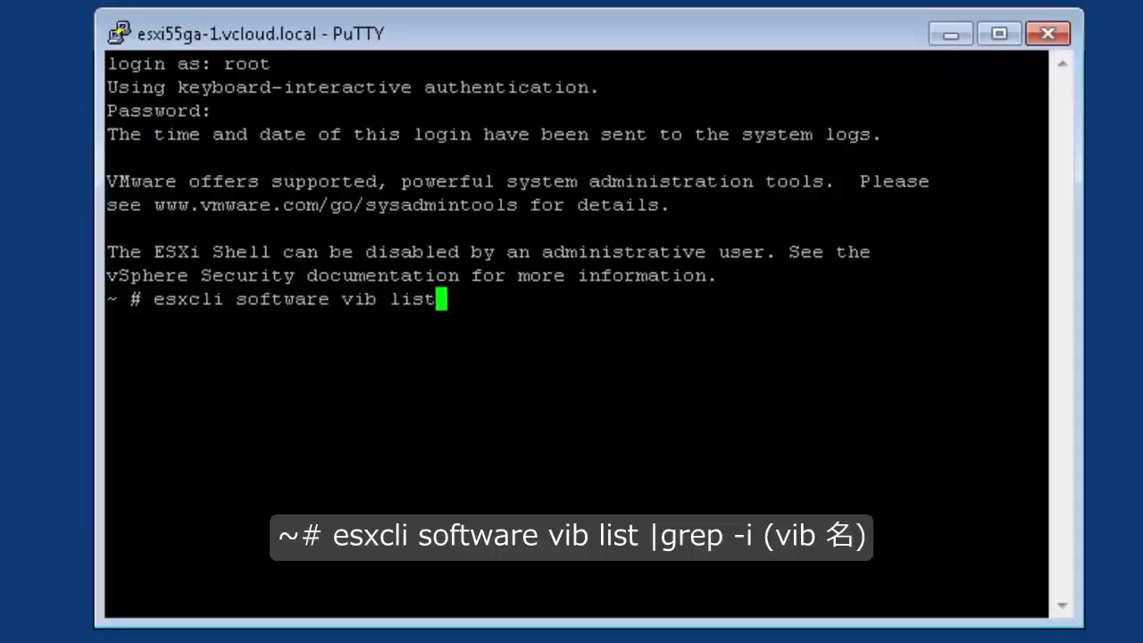
text(|)
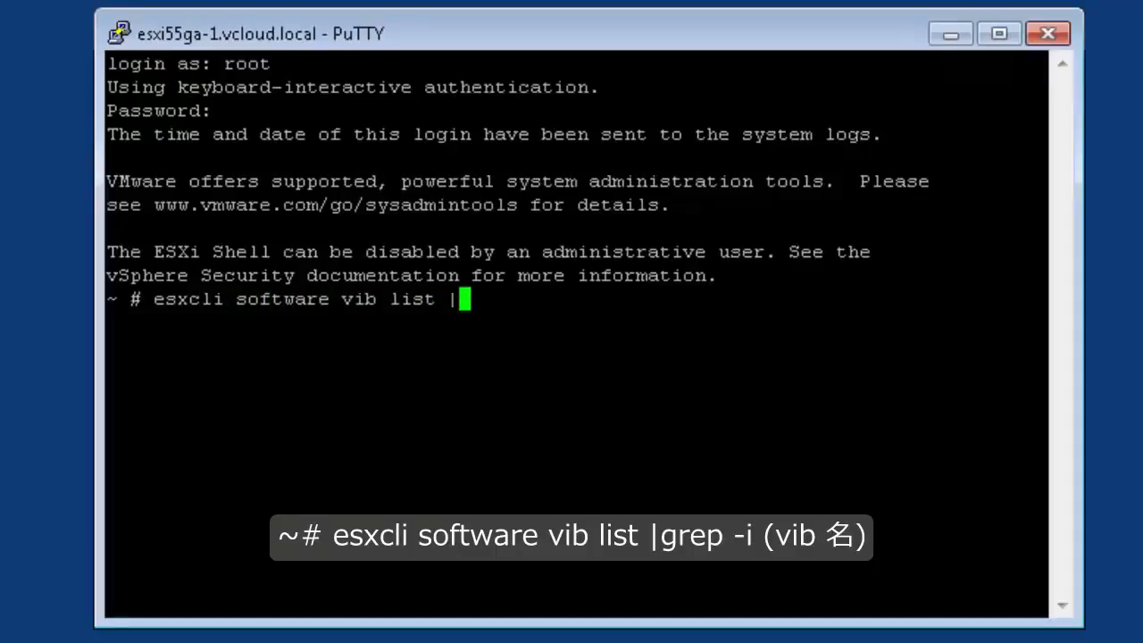
text(grep -i)
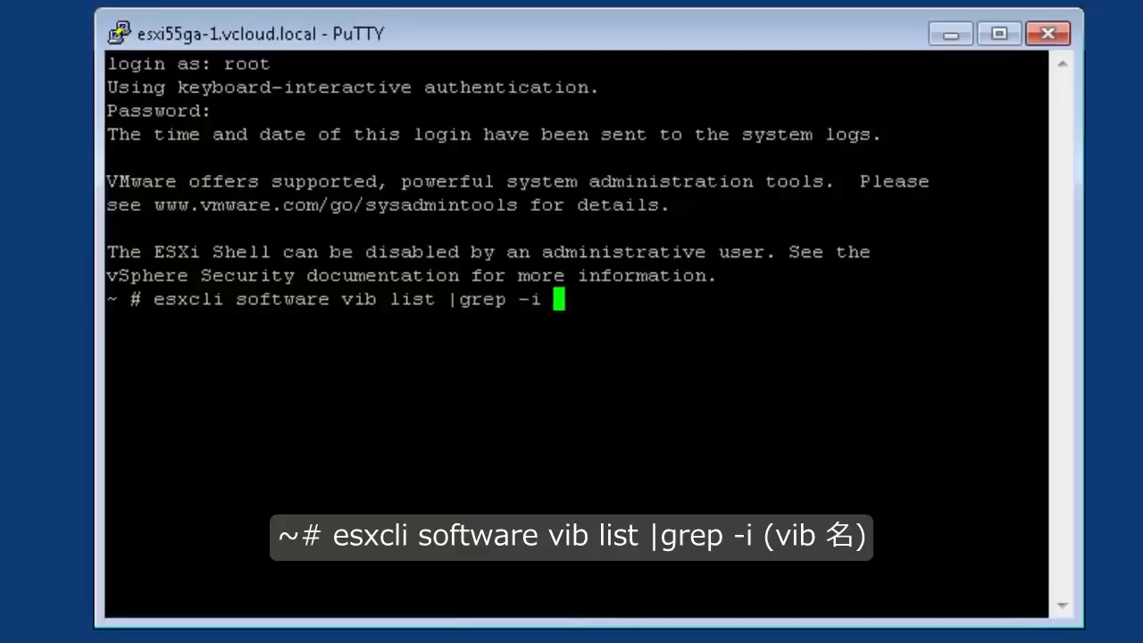
text(net-igb)
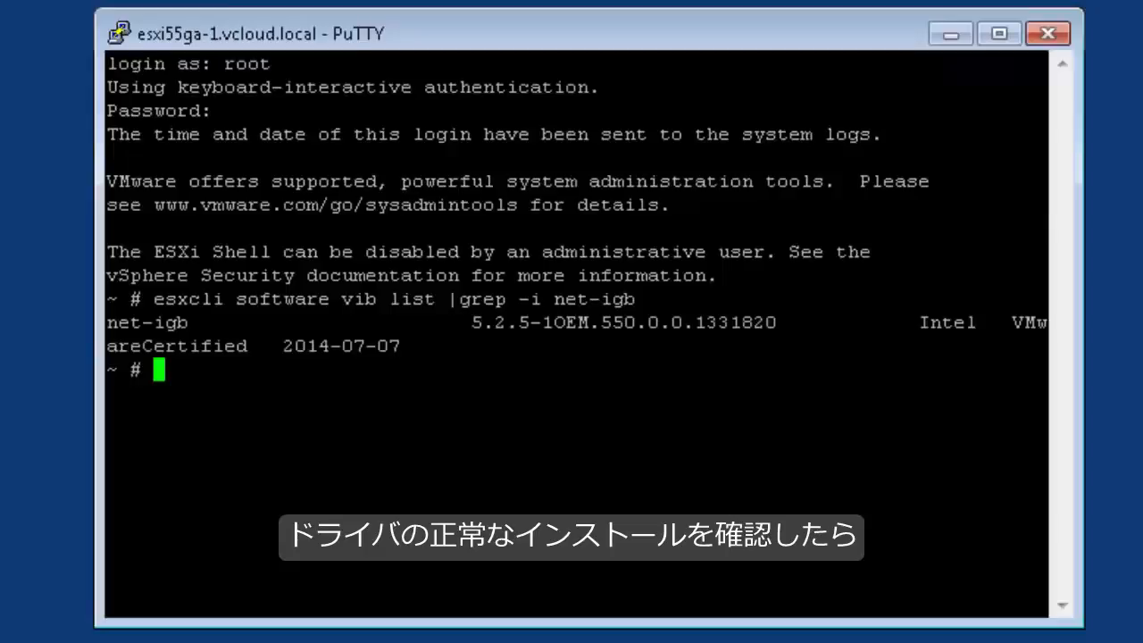
- Run esxcli system maintenanceMode set --enable false to exit maintenance mode
text(esxcli system maintenanceMode set --enable false)
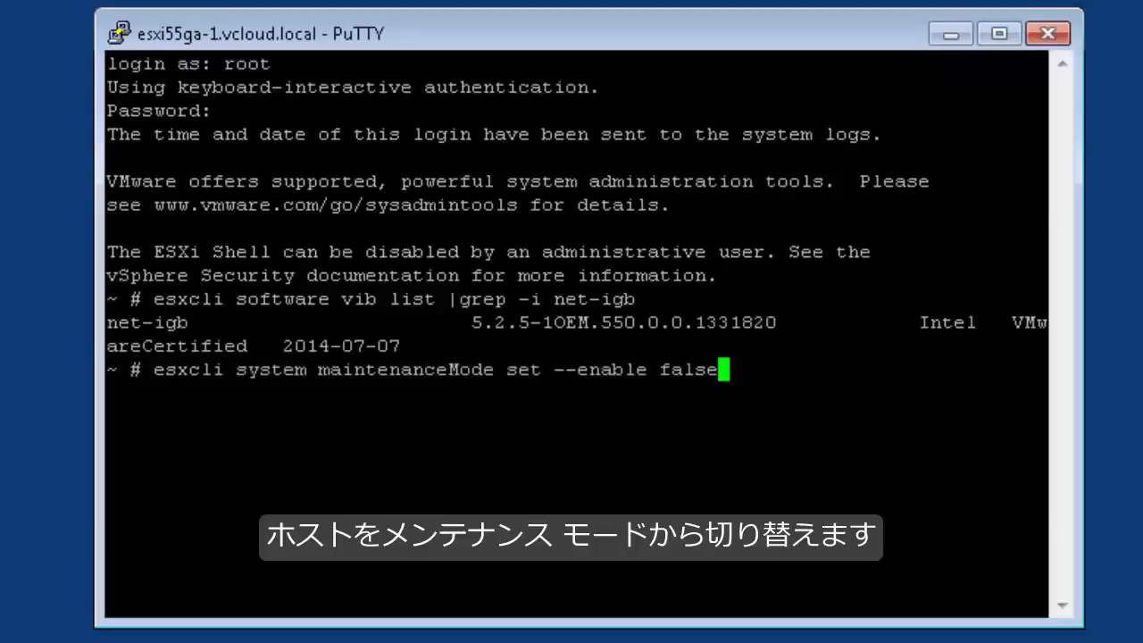